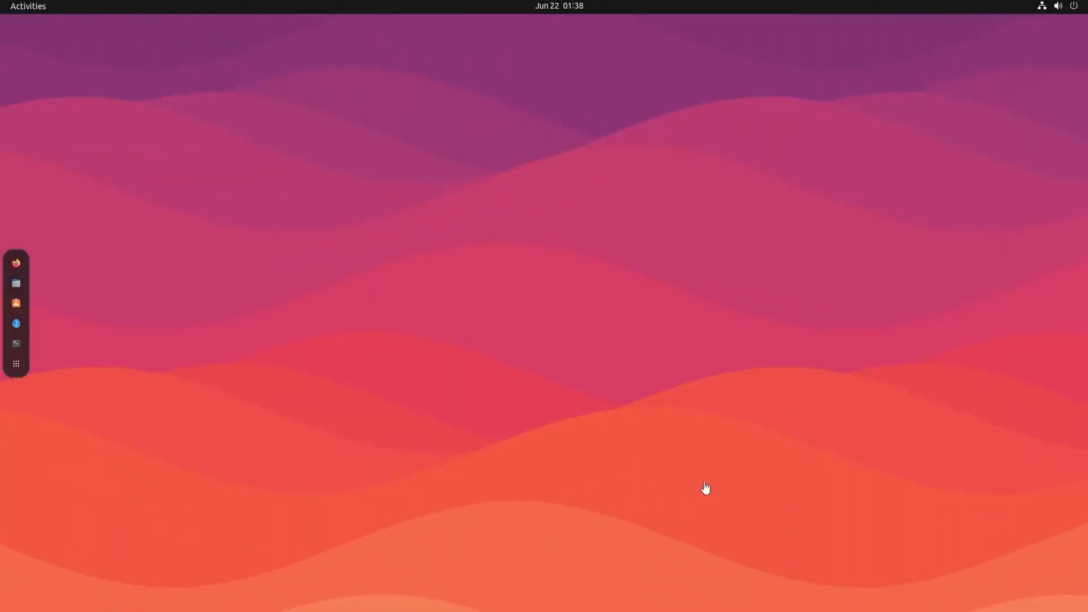
mouse_move(494, 410)
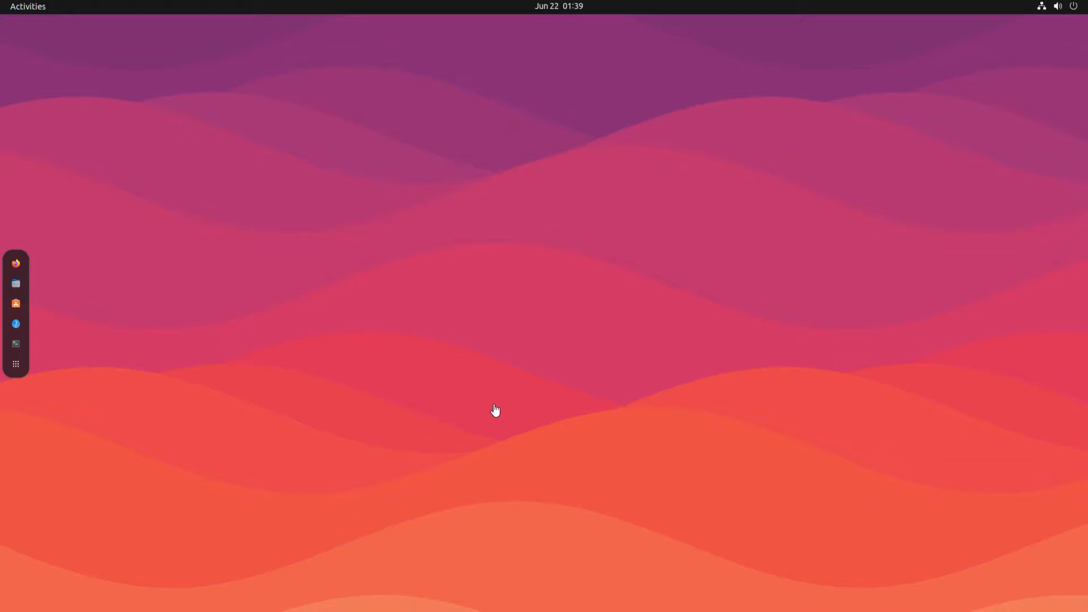
mouse_move(12, 354)
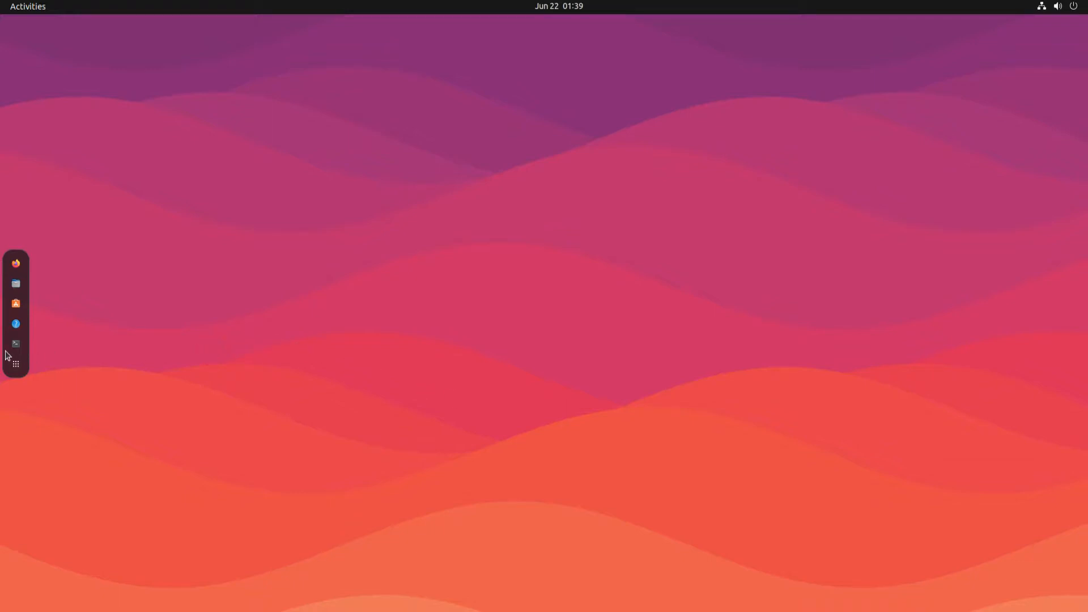
Open a terminal and run sudo apt update && sudo apt upgrade with the password.
click(15, 344)
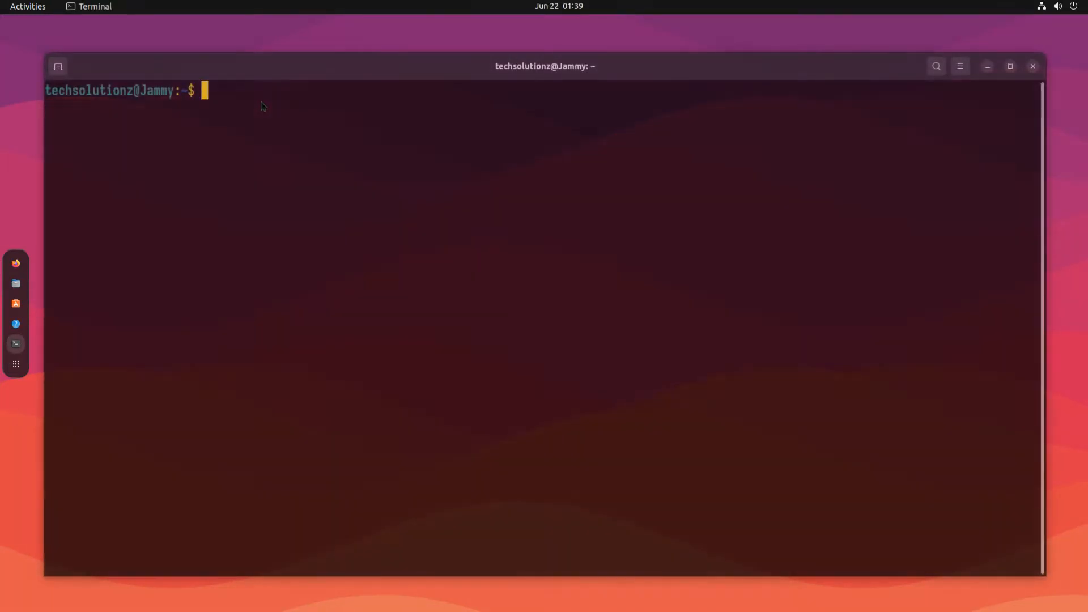
text(sudo apt update && sudo apt upgrade)
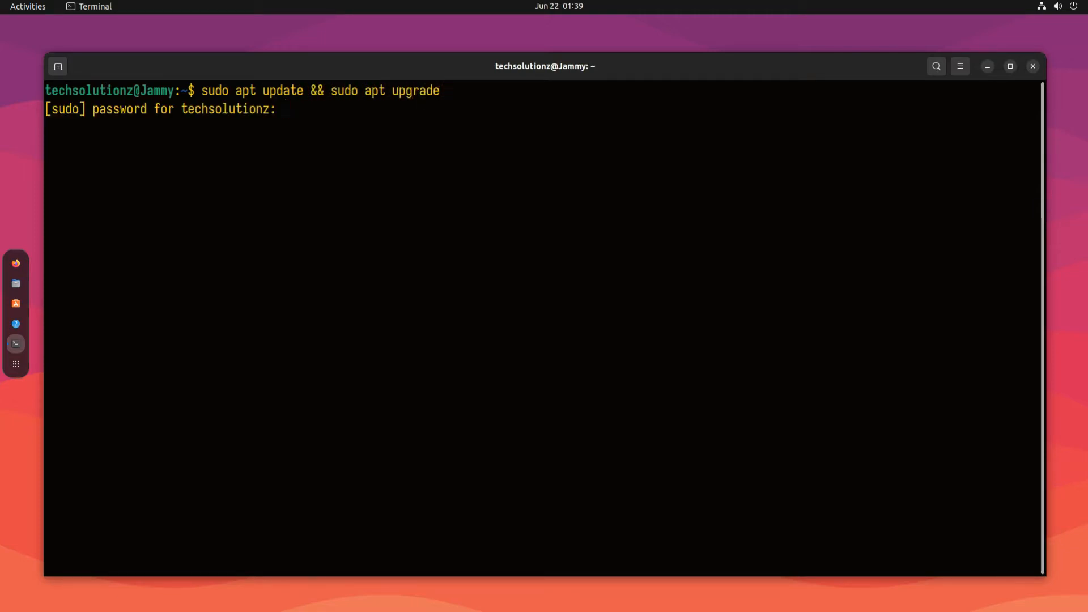
key(Return)
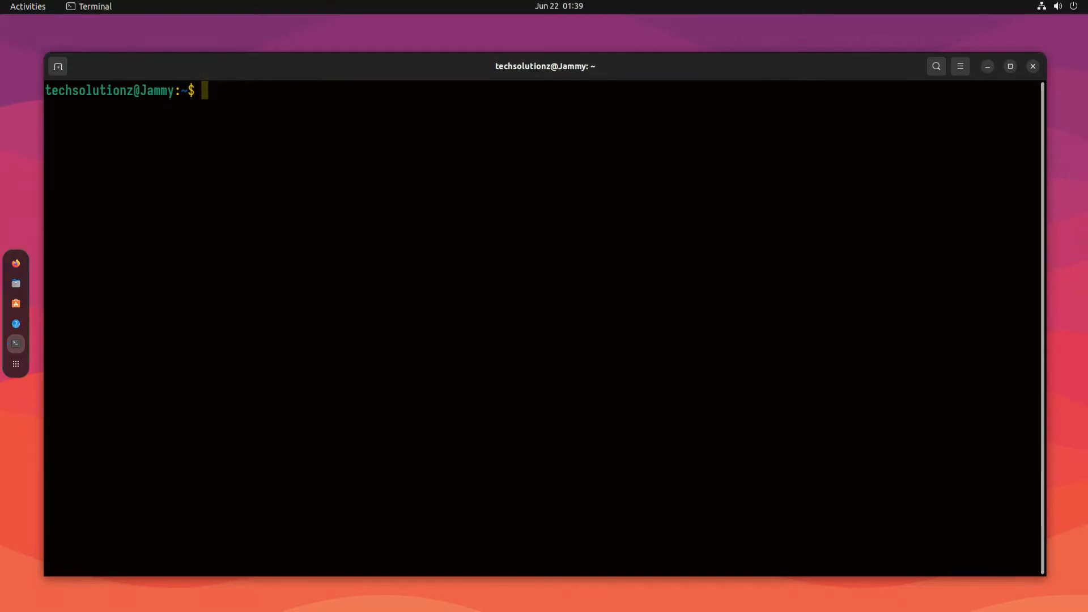
Run sudo apt install maven and confirm with Y to install the 37 packages.
text(sudo a)
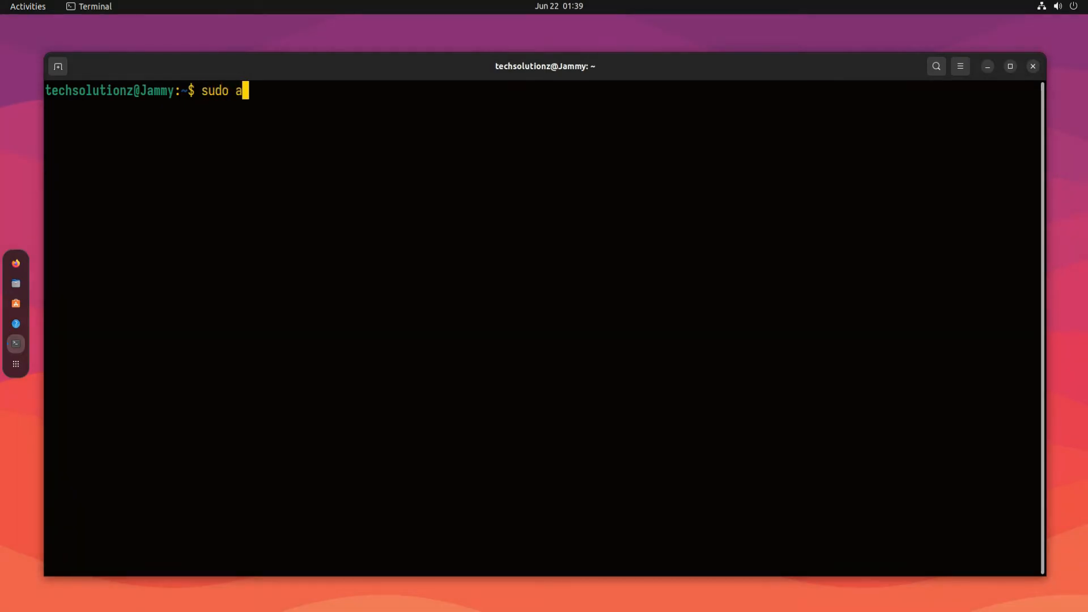
text(pt install maven)
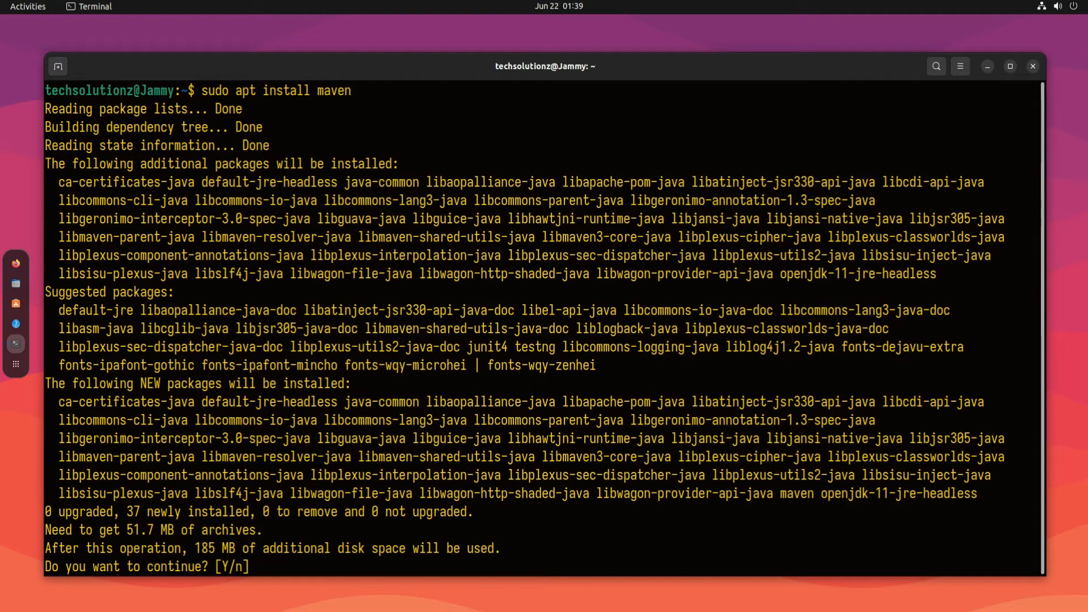
text(Y)
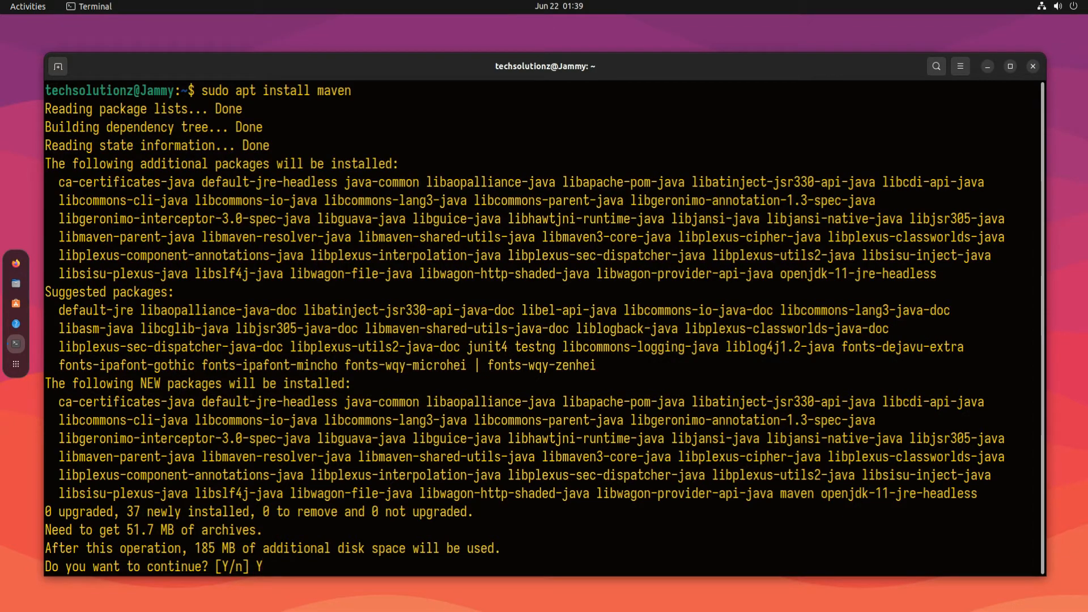
key(Return)
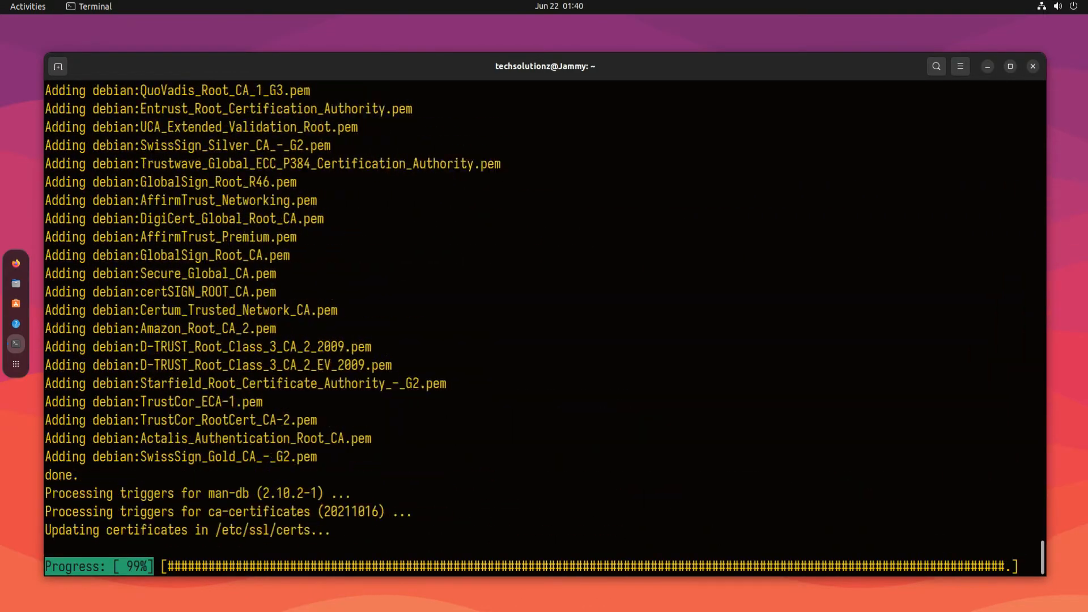
Clear the screen and start typing mvn --version.
text(clear)
text(mvn)
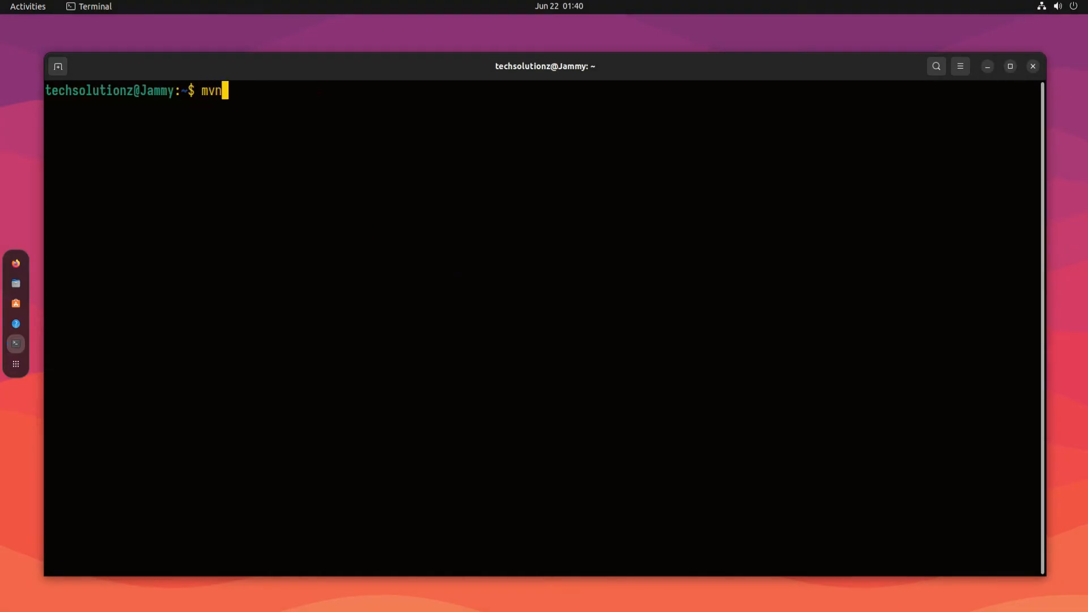
text(--versio)
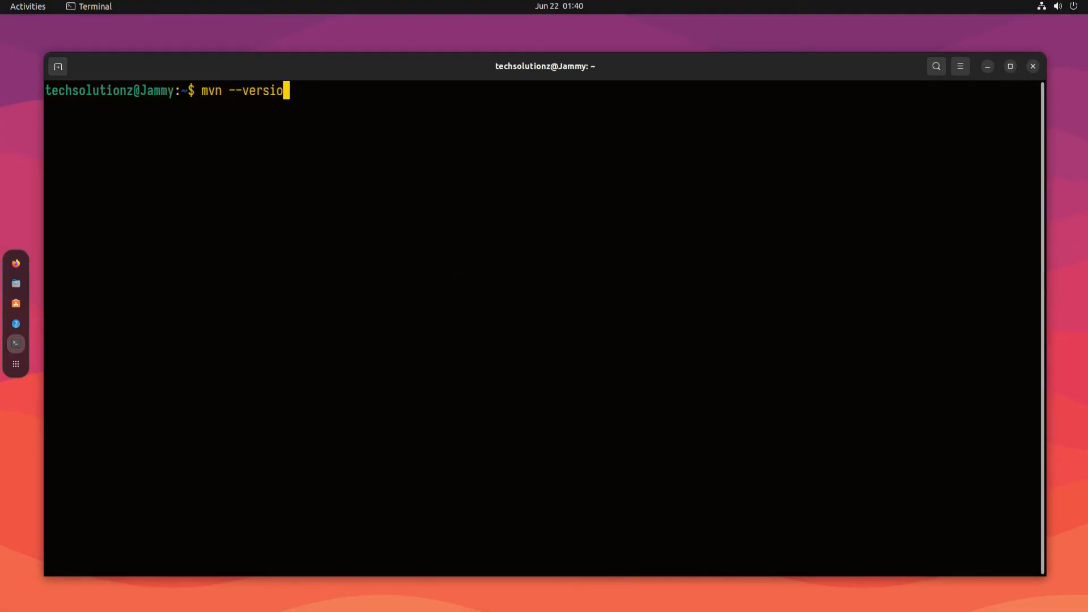